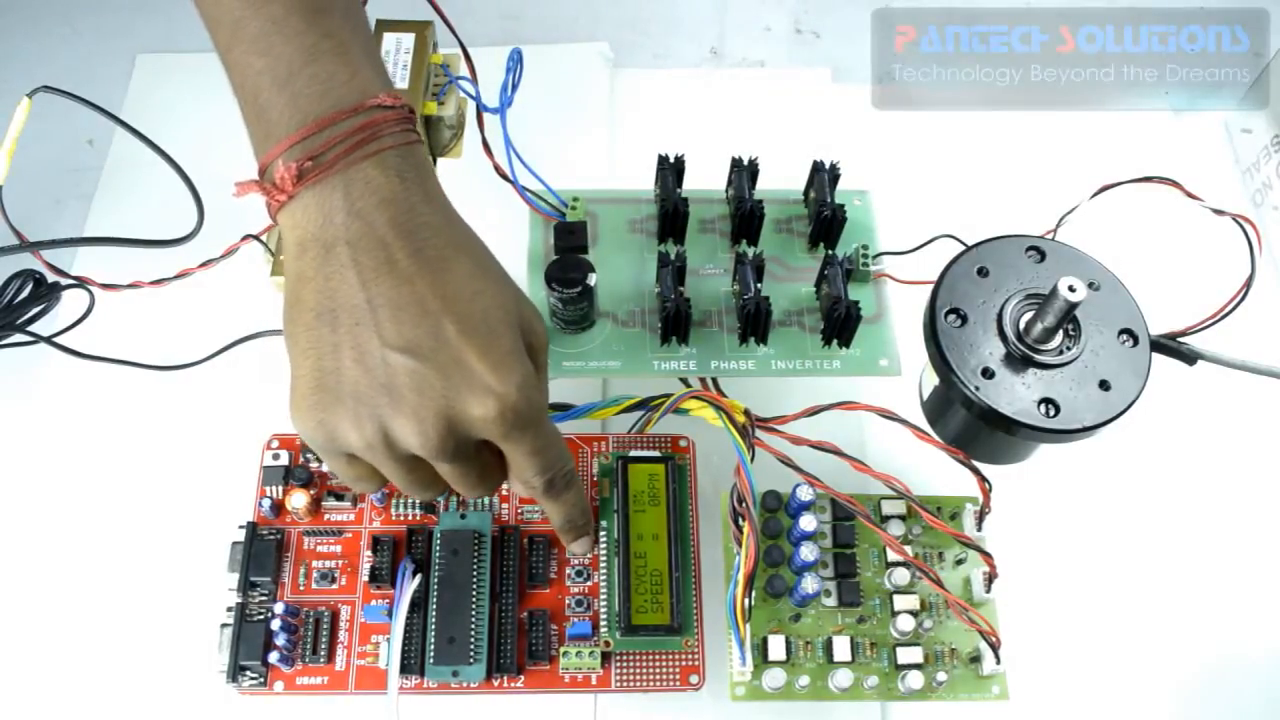
left_click(578, 572)
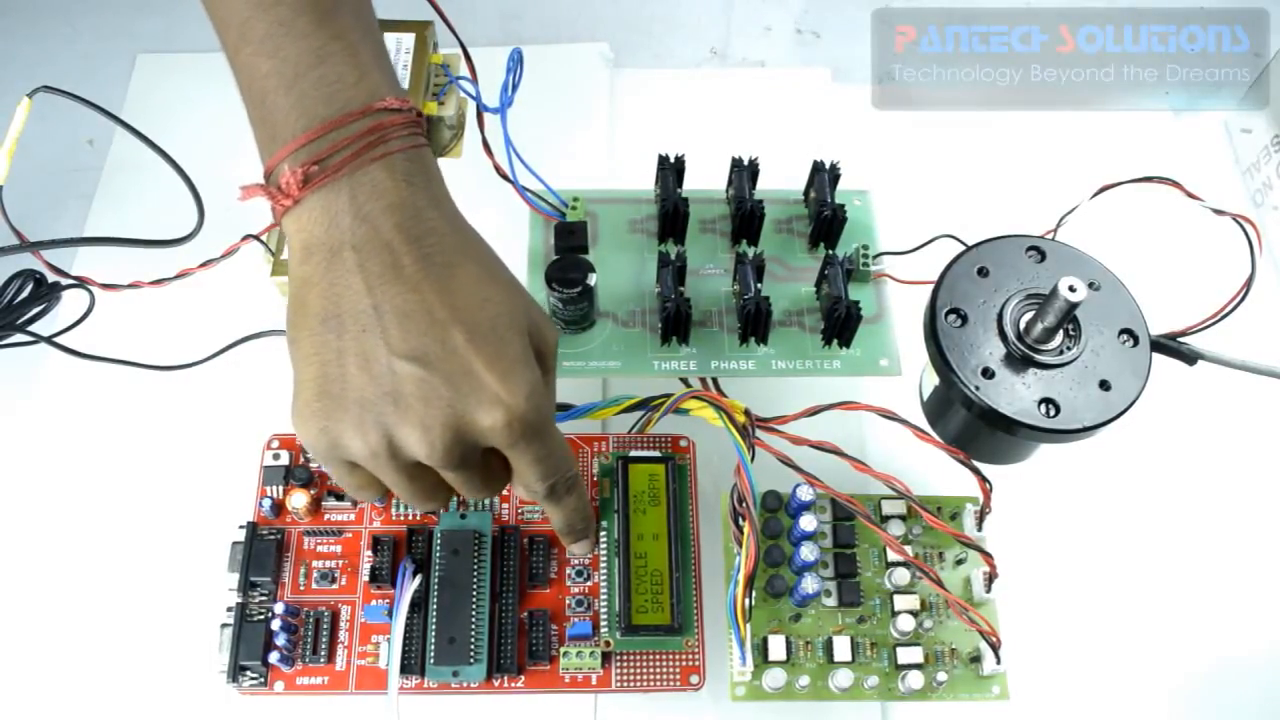
left_click(575, 572)
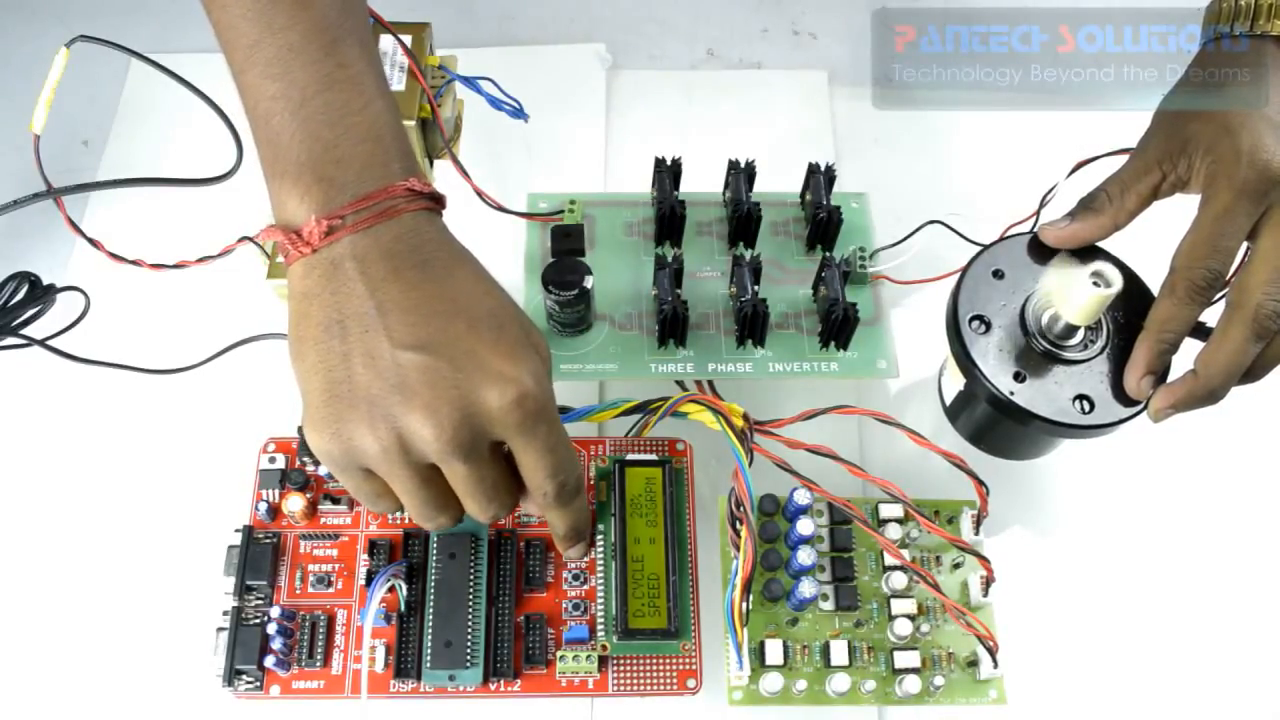
left_click(565, 525)
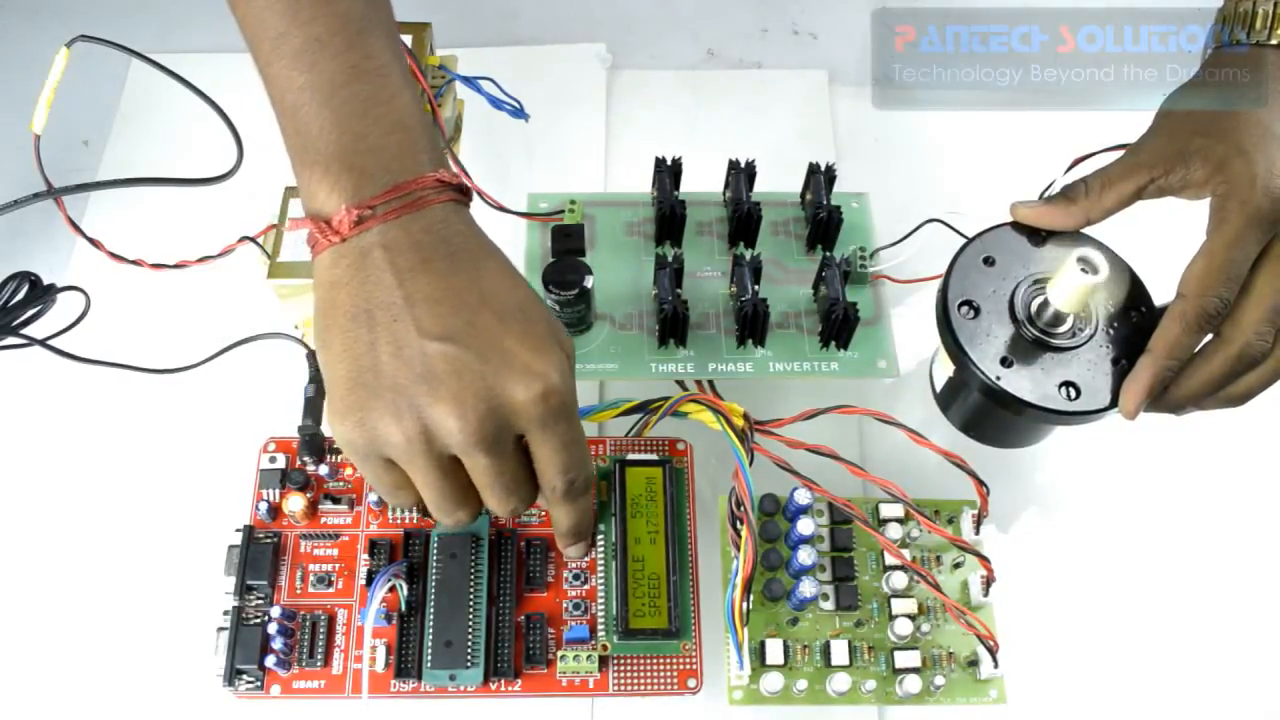
left_click(580, 575)
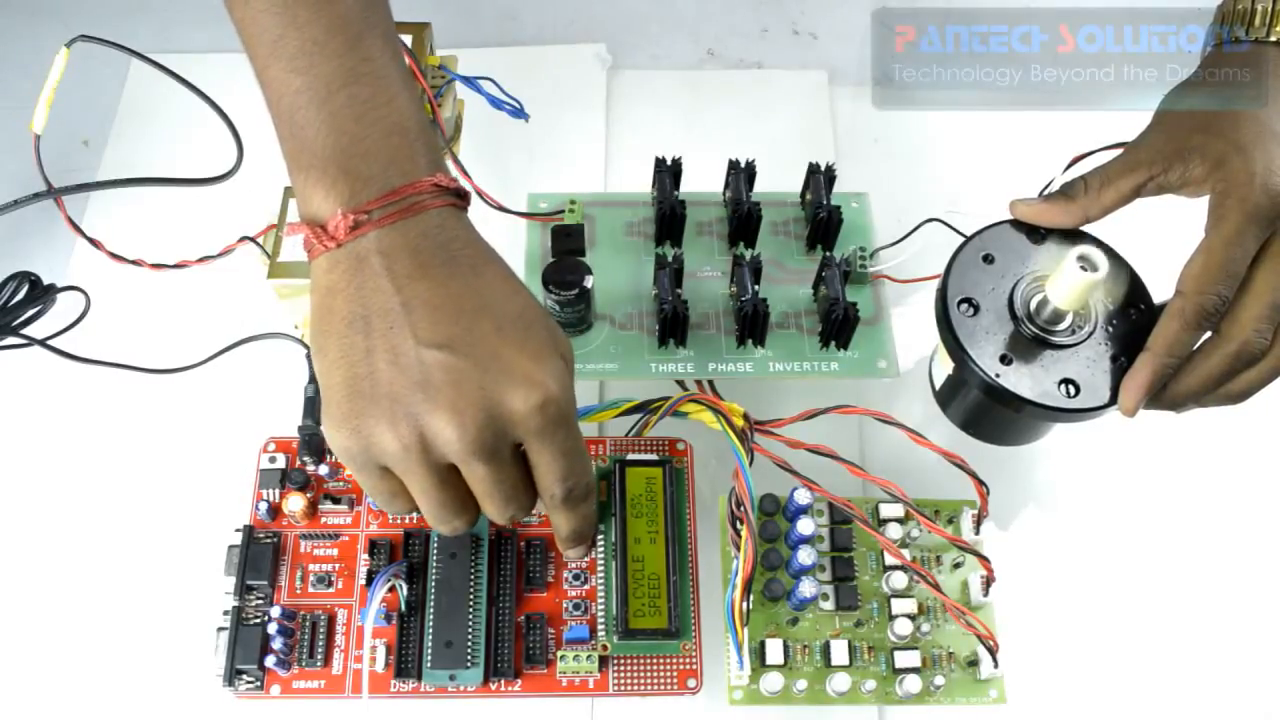